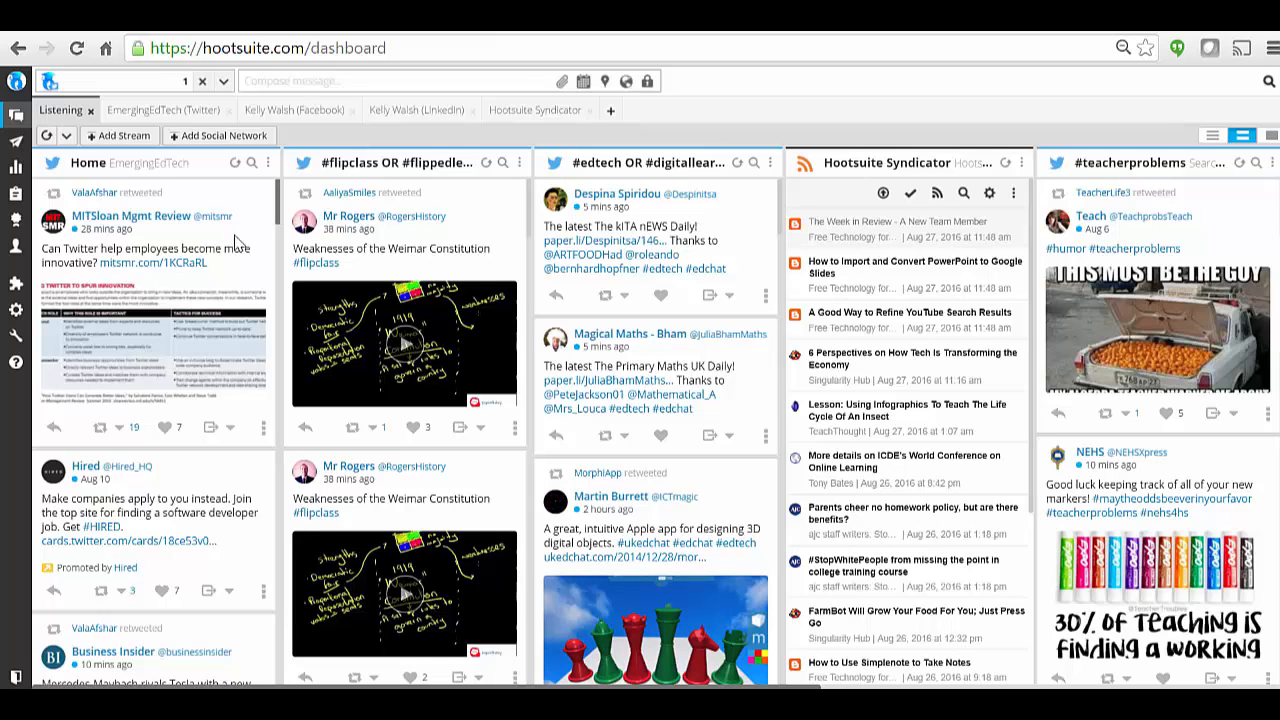
Step: Switch to the EmergingEdTech Twitter tab to view its streams, then return to Listening
left_click(163, 109)
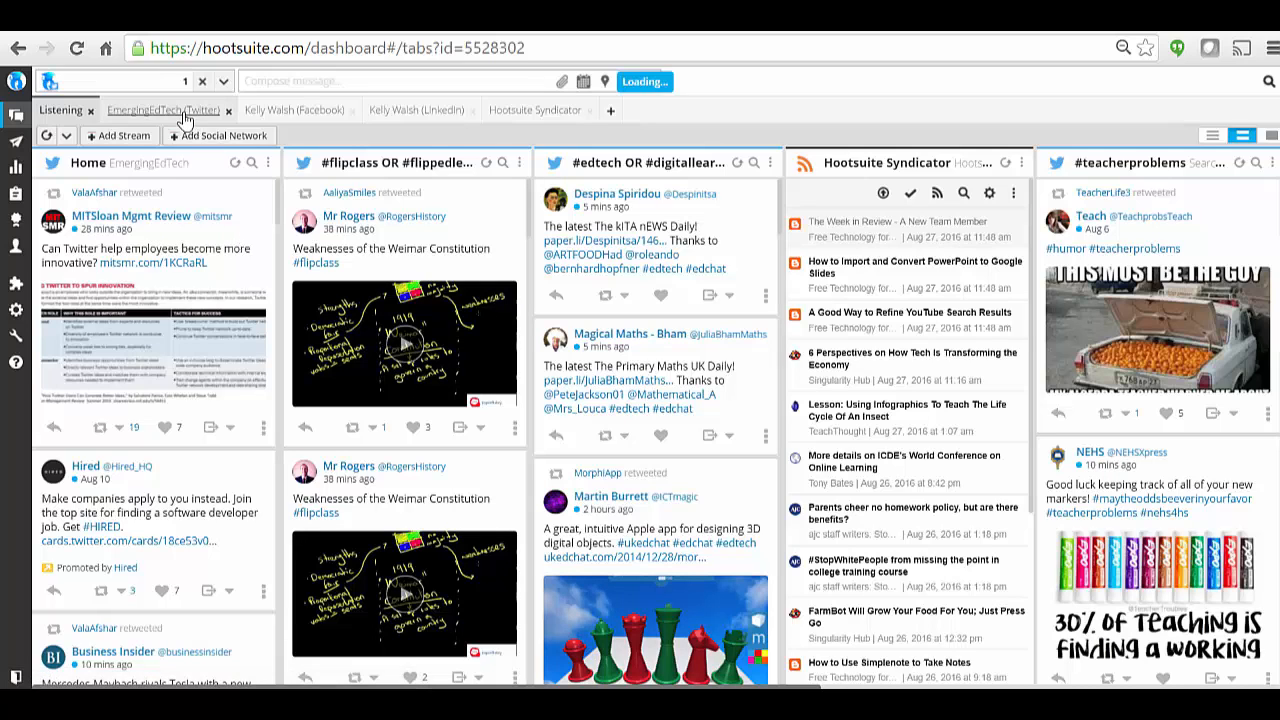
left_click(163, 110)
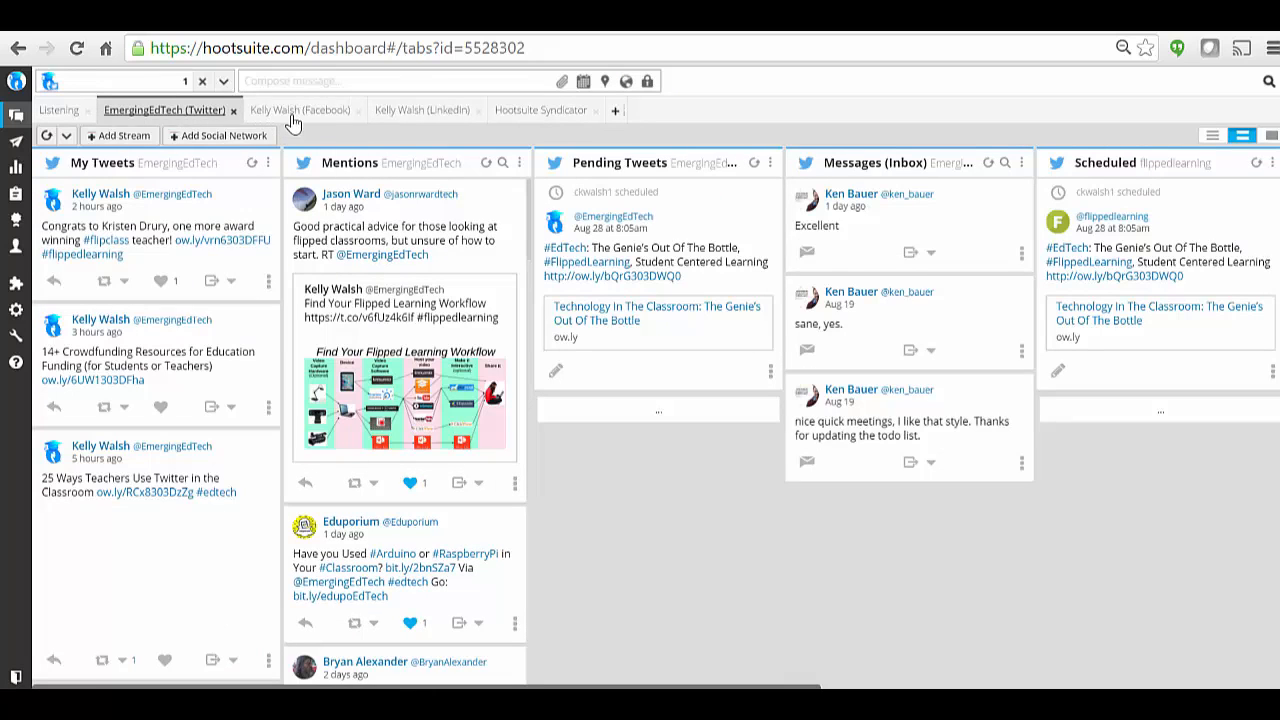
left_click(58, 110)
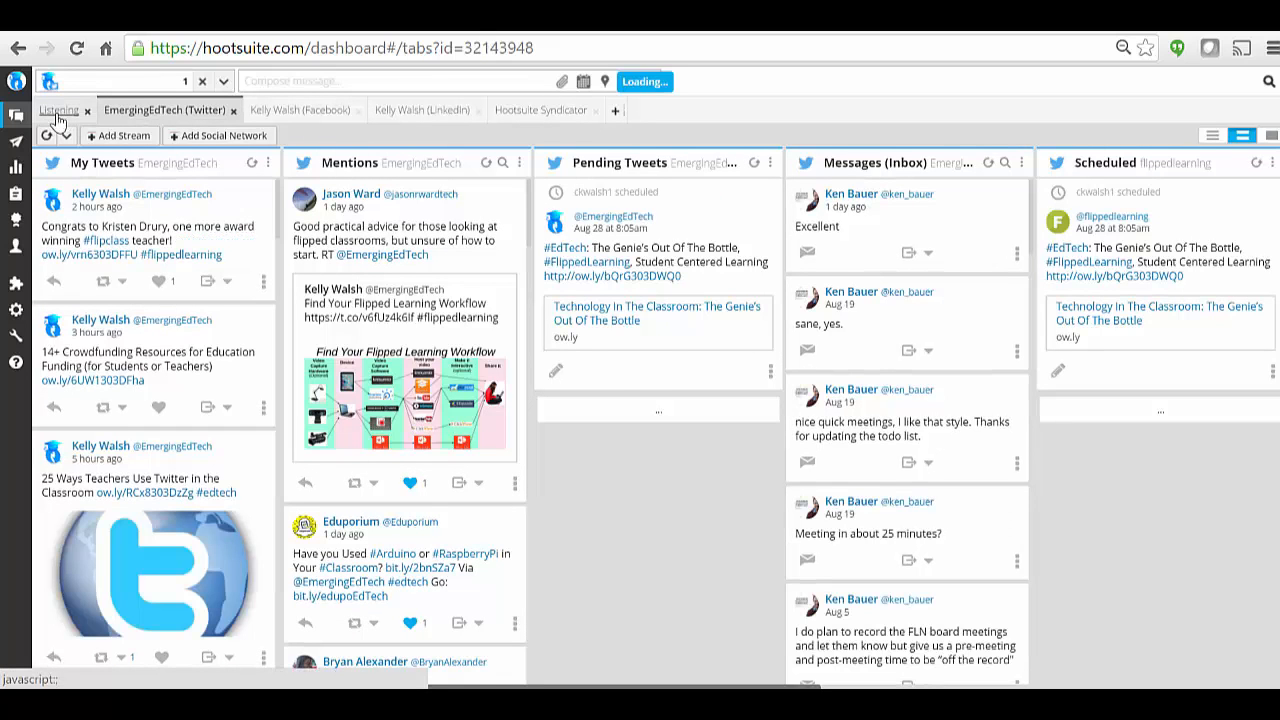
left_click(58, 109)
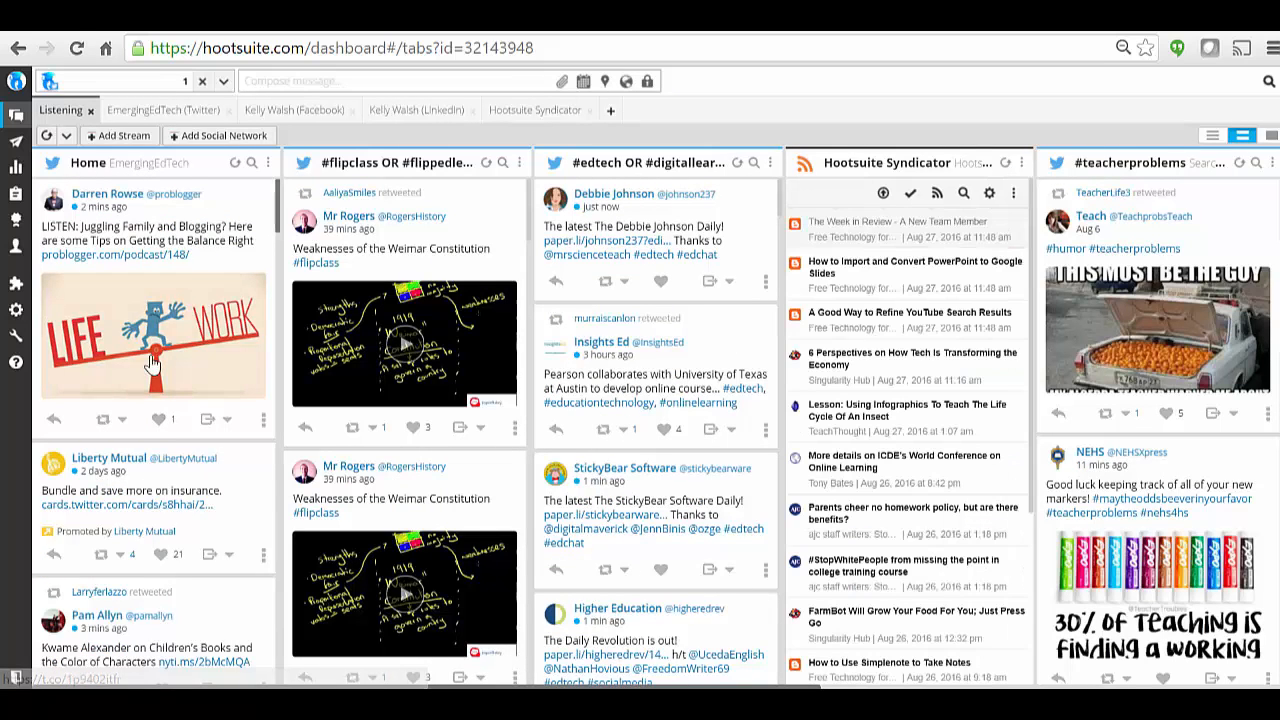
mouse_move(352, 195)
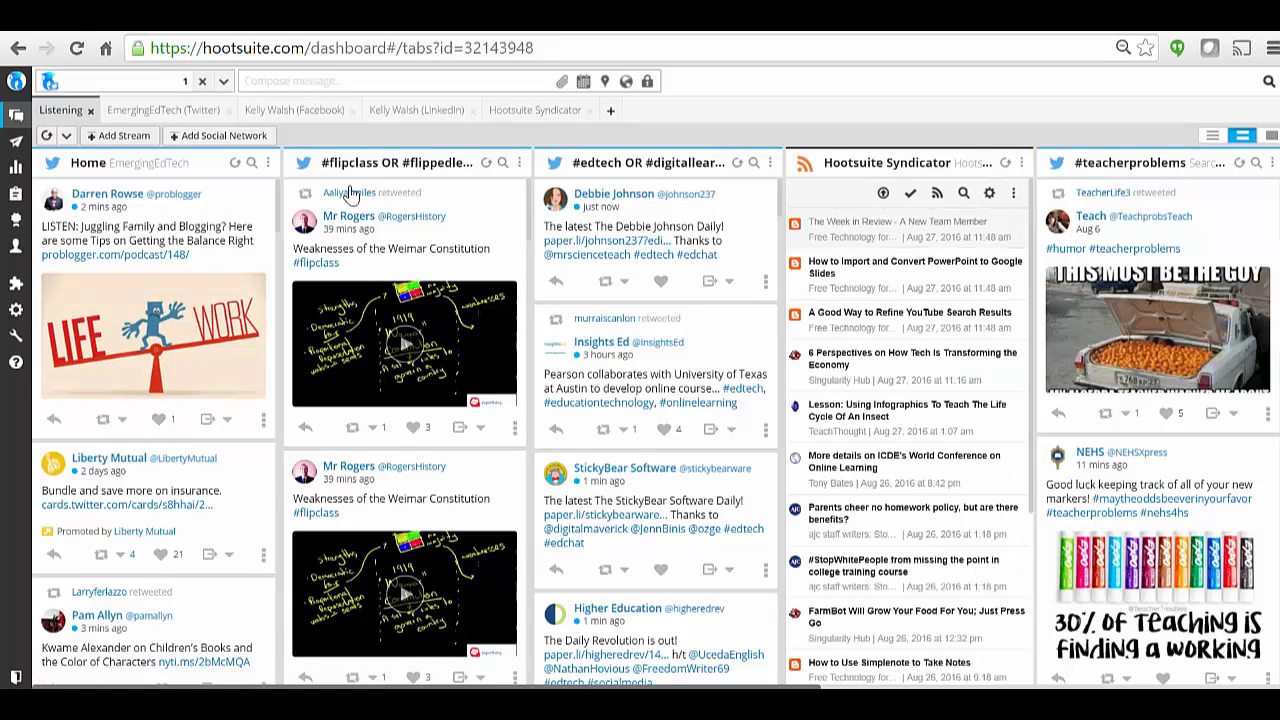
mouse_move(390, 185)
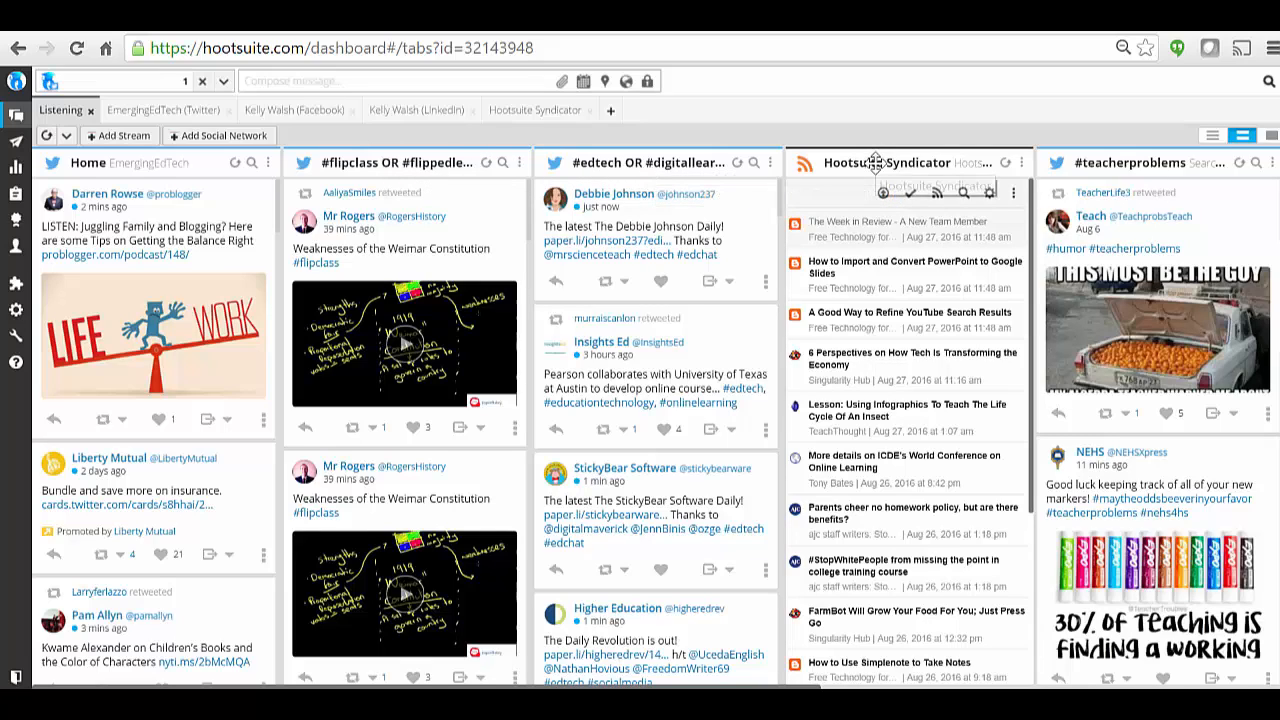
mouse_move(875, 162)
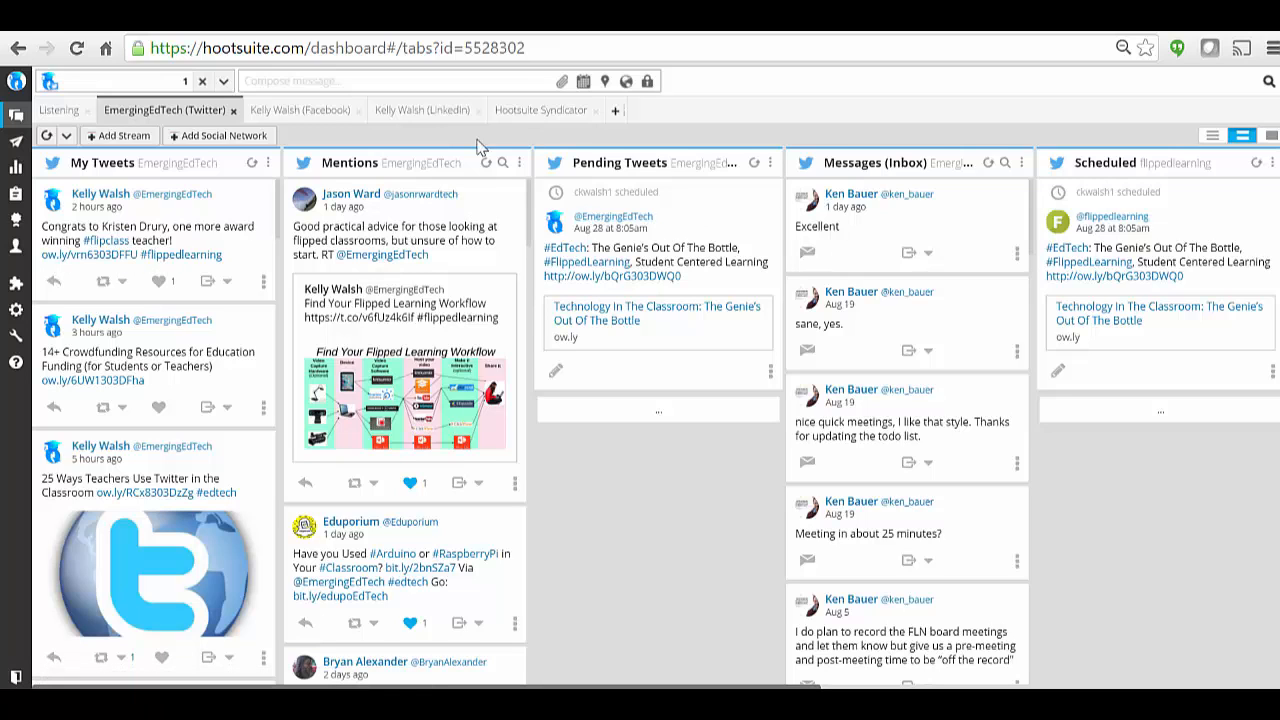
Step: Switch to the Kelly Walsh Facebook tab showing the EmergingEdTech Fan Page timeline
left_click(300, 109)
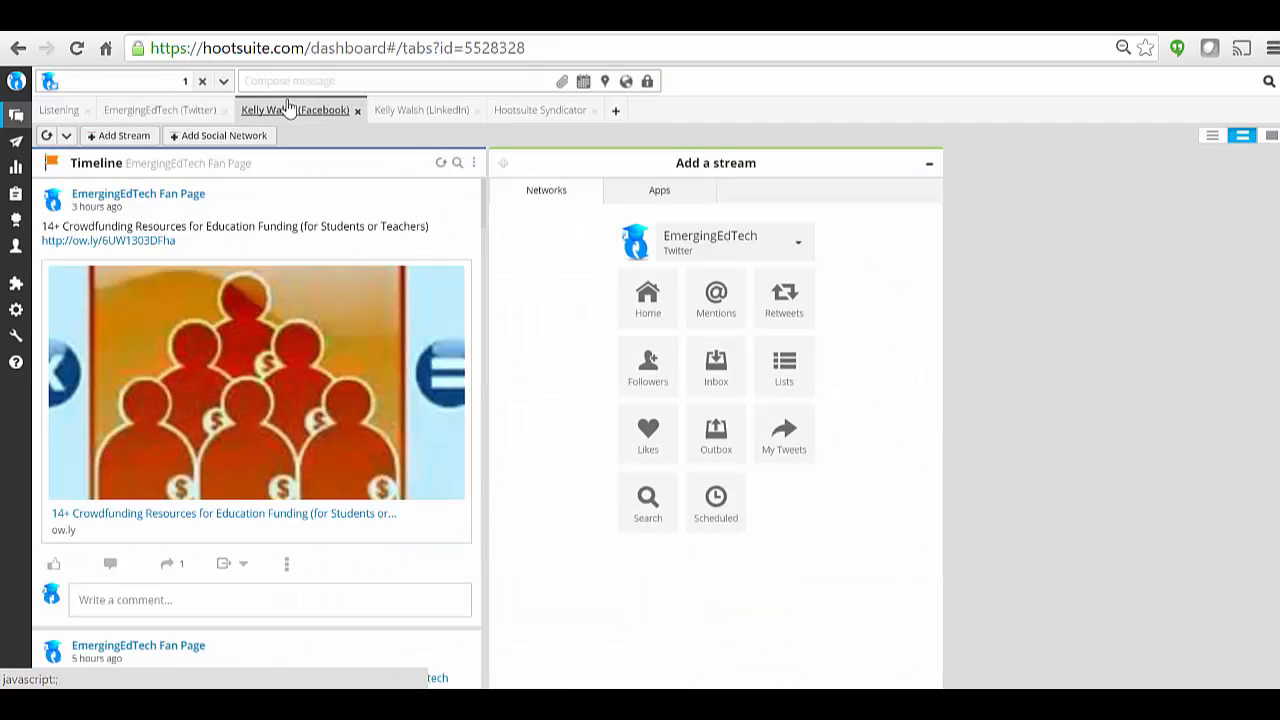
mouse_move(443, 110)
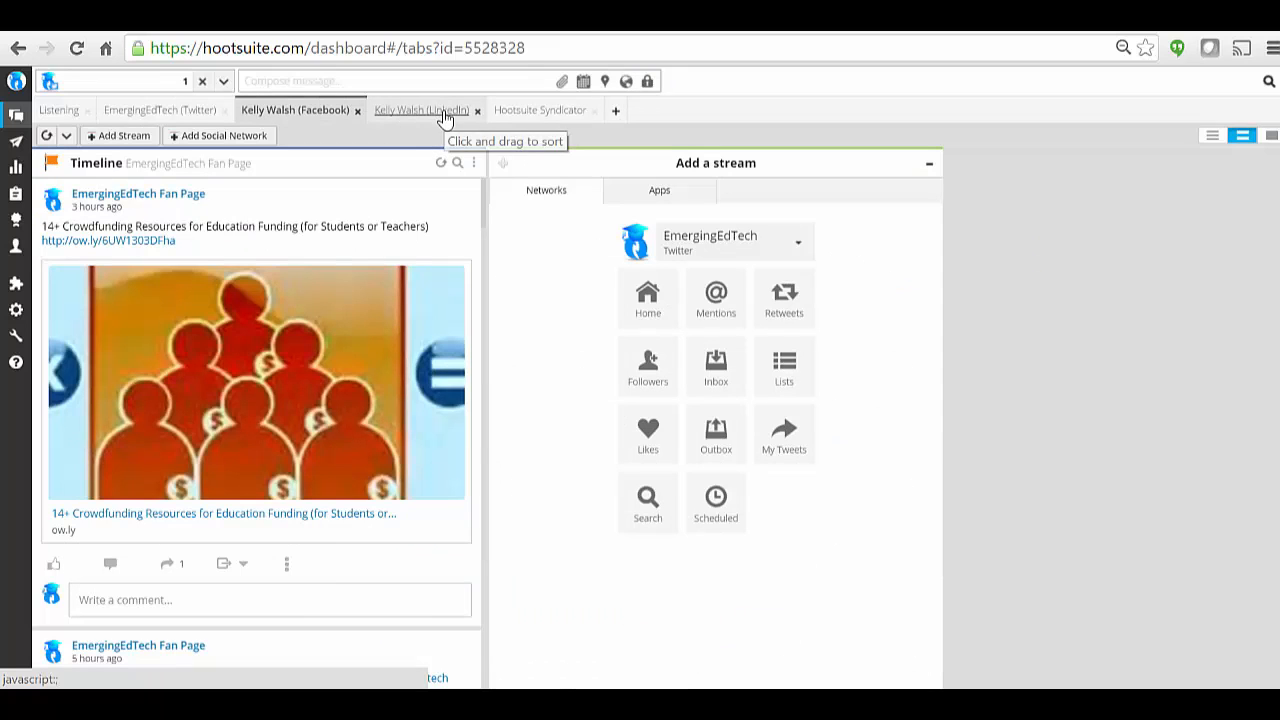